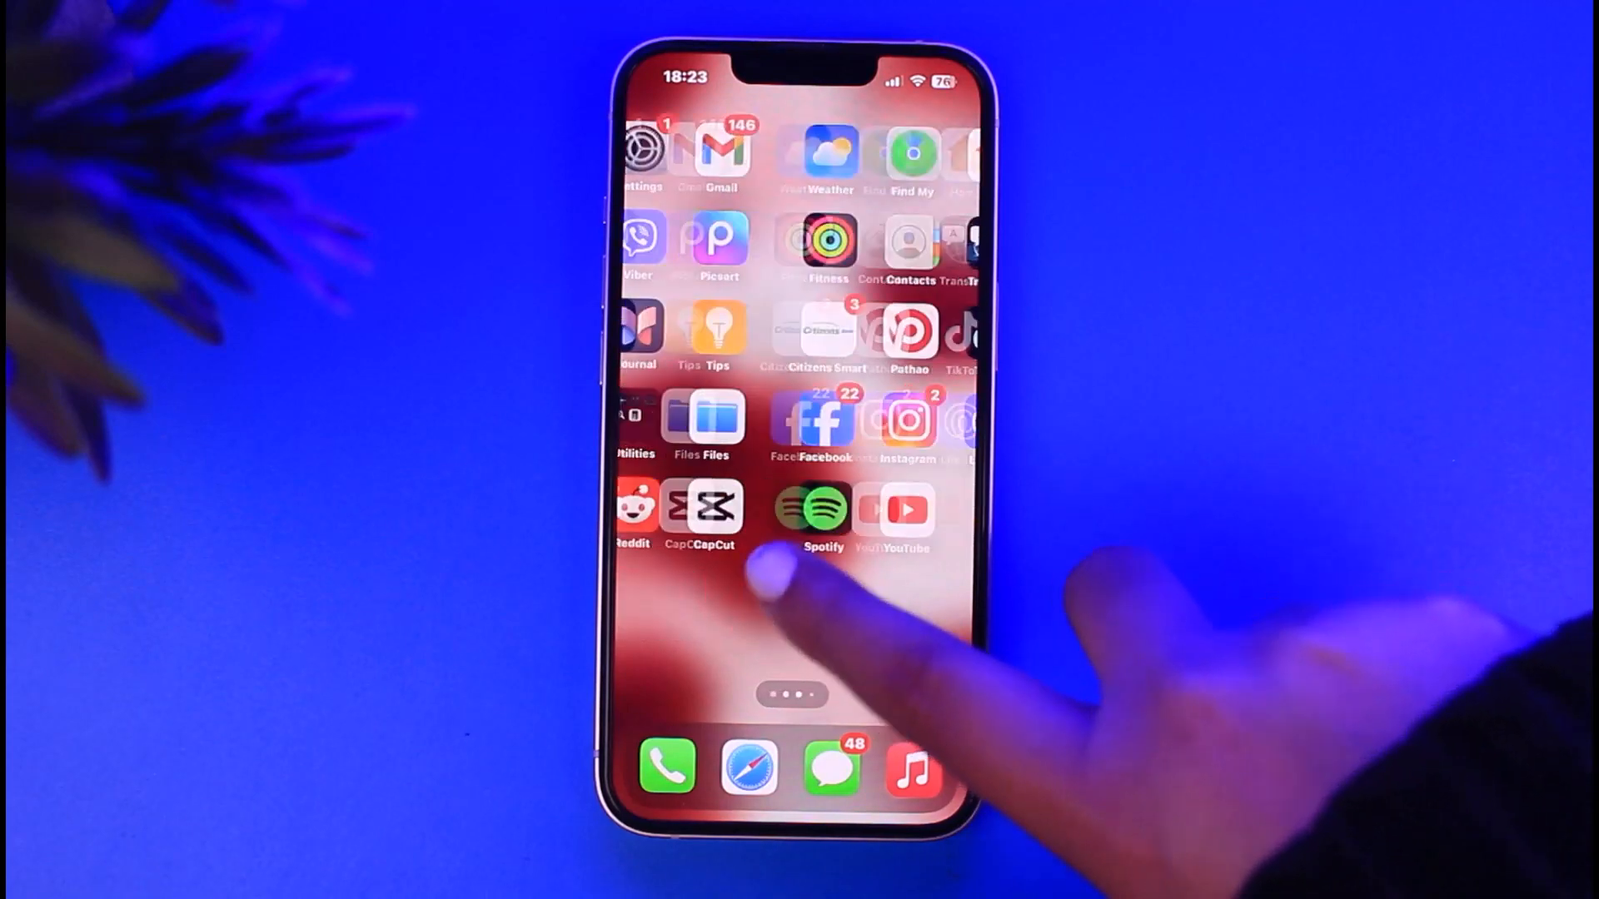
Swipe to the home screen page showing Snapchat, TikTok, Facebook, Instagram and Maps.
scroll("left", 3)
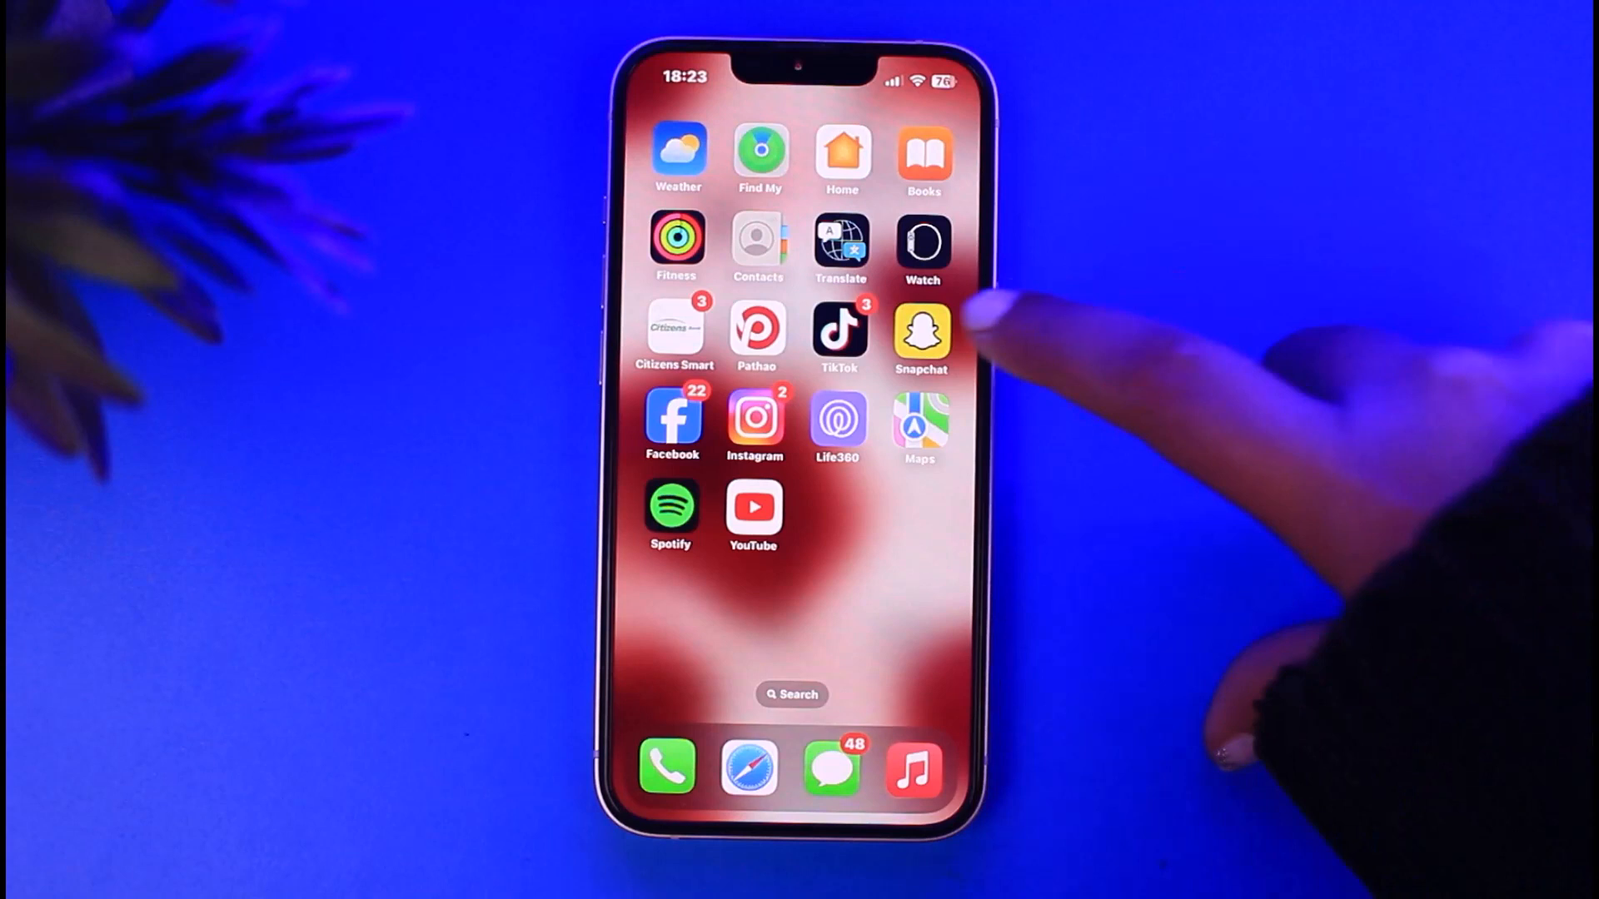
Launch Snapchat and go through the profile page to its Settings.
left_click(921, 336)
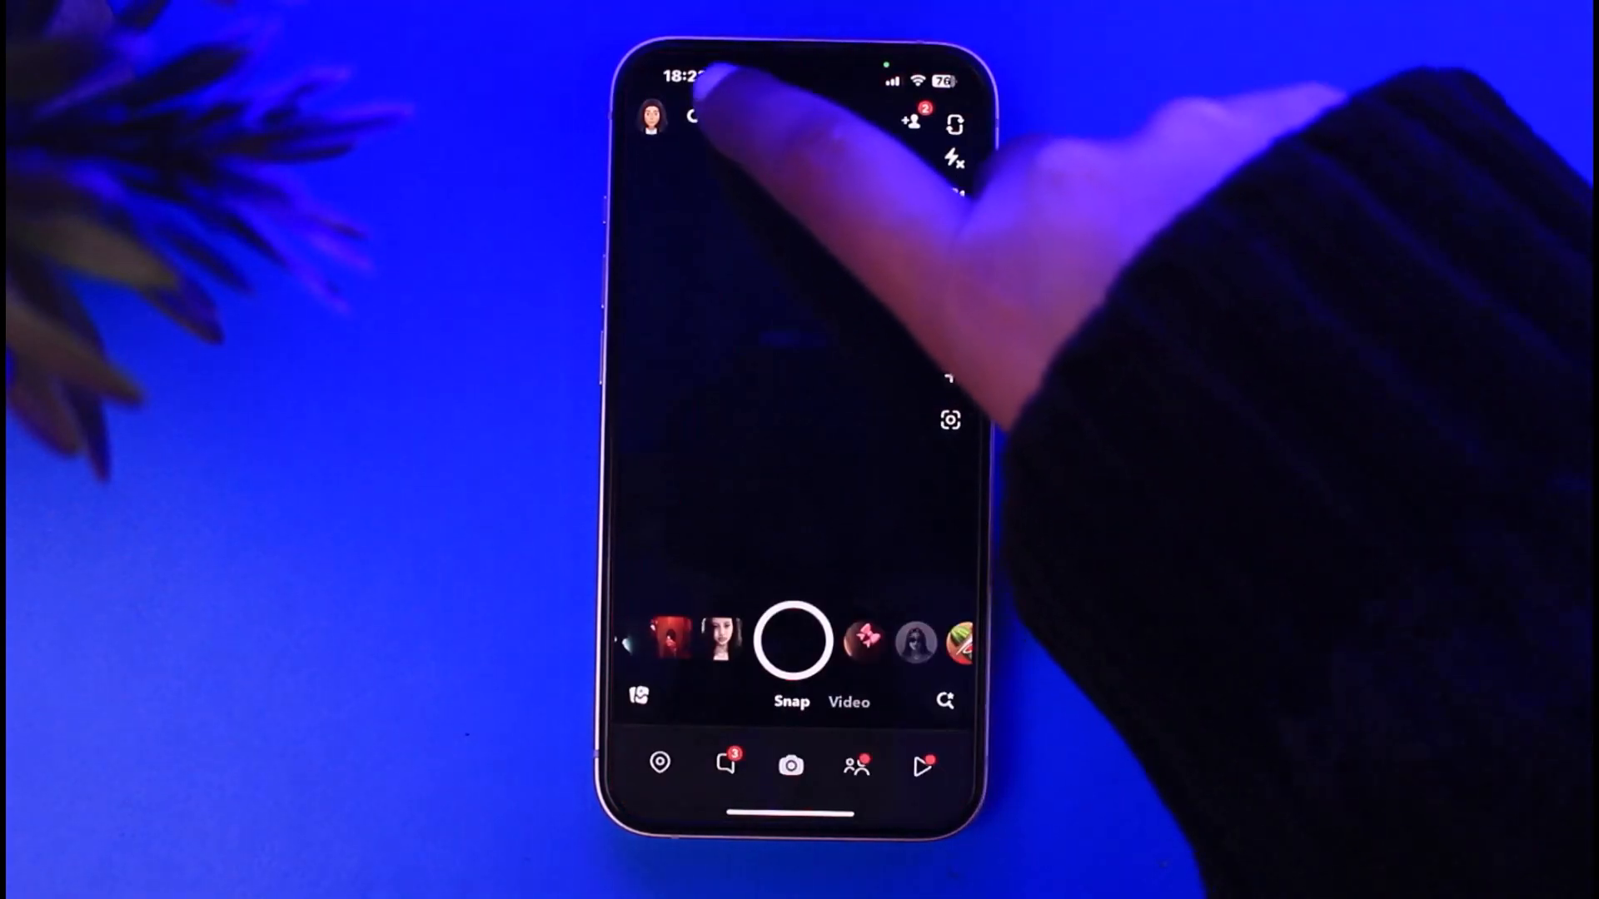
left_click(650, 112)
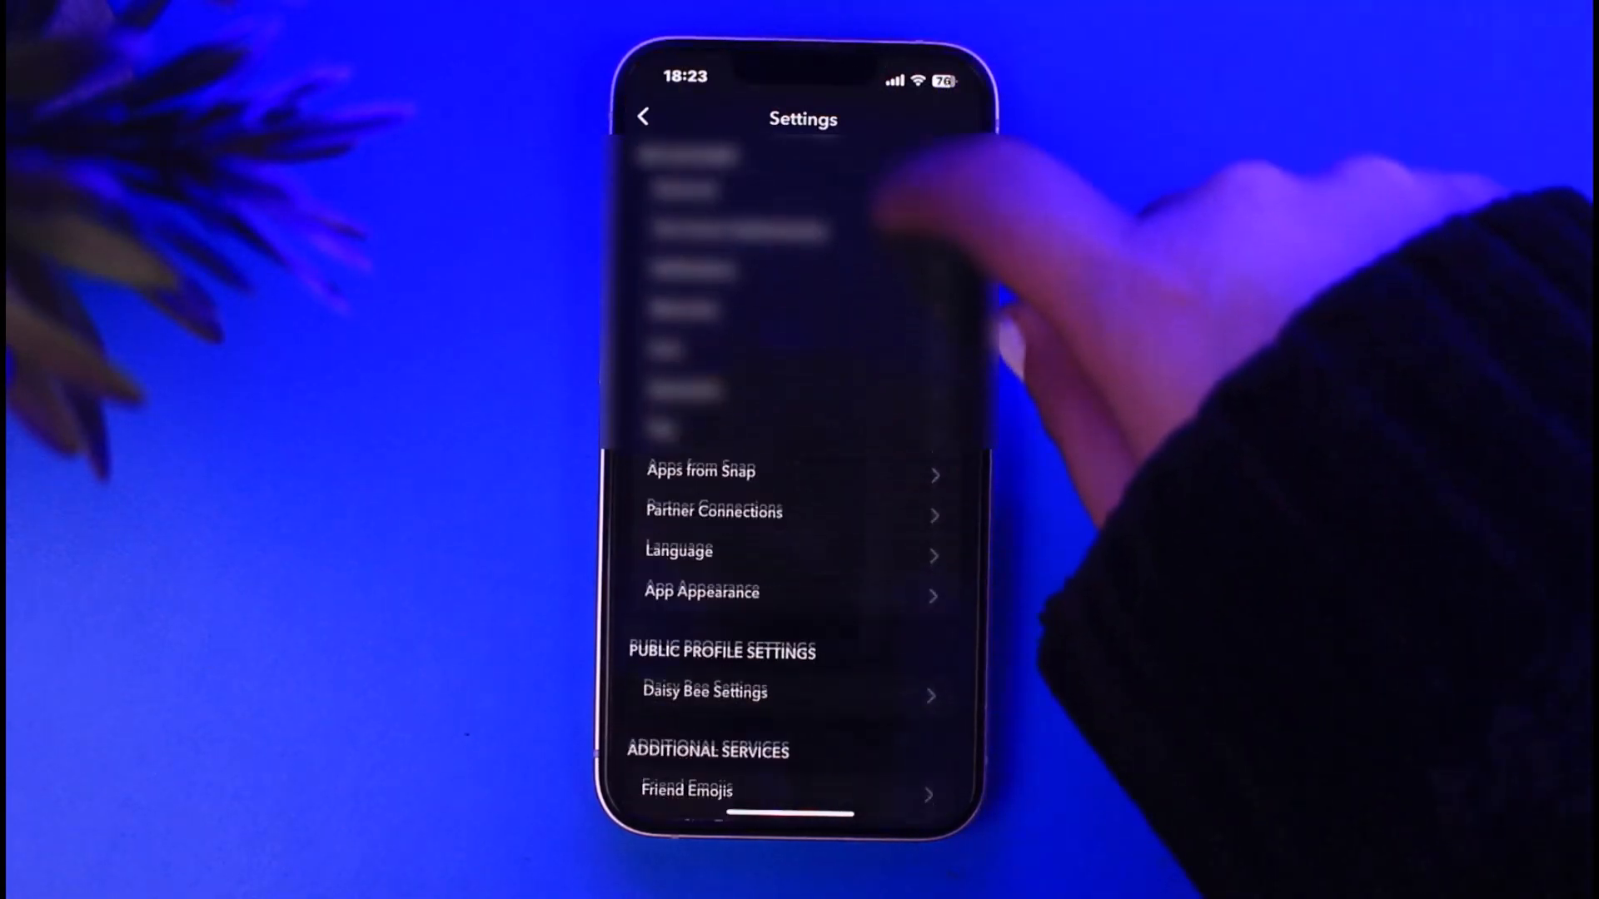
Set the Save Button destination to Memories only and return to Memories settings.
scroll("up", 3)
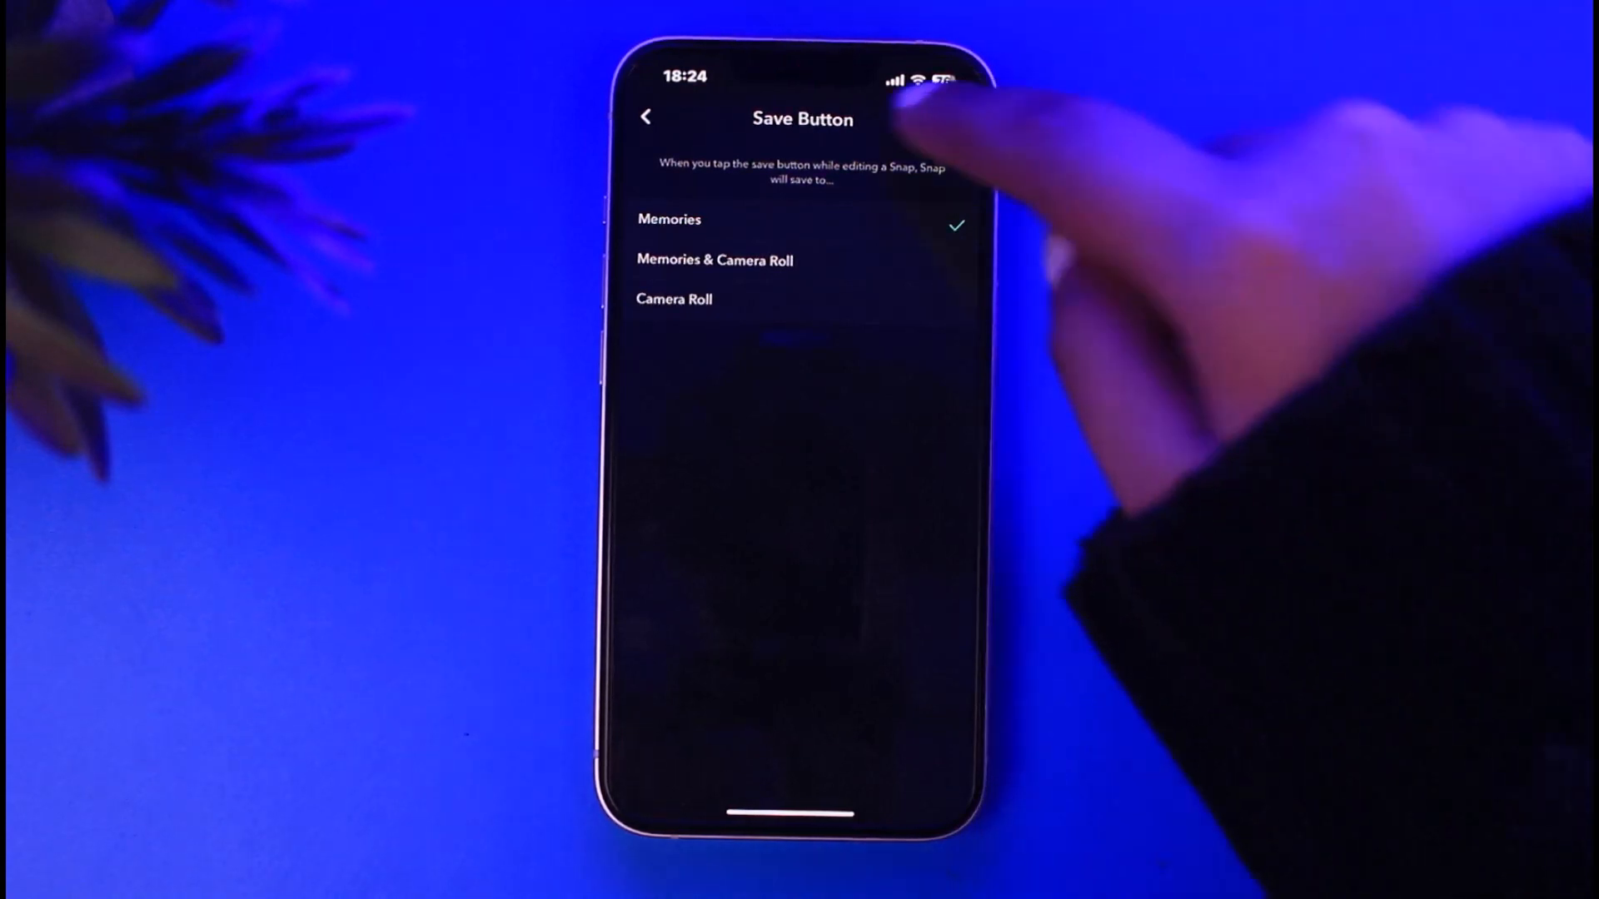
left_click(646, 116)
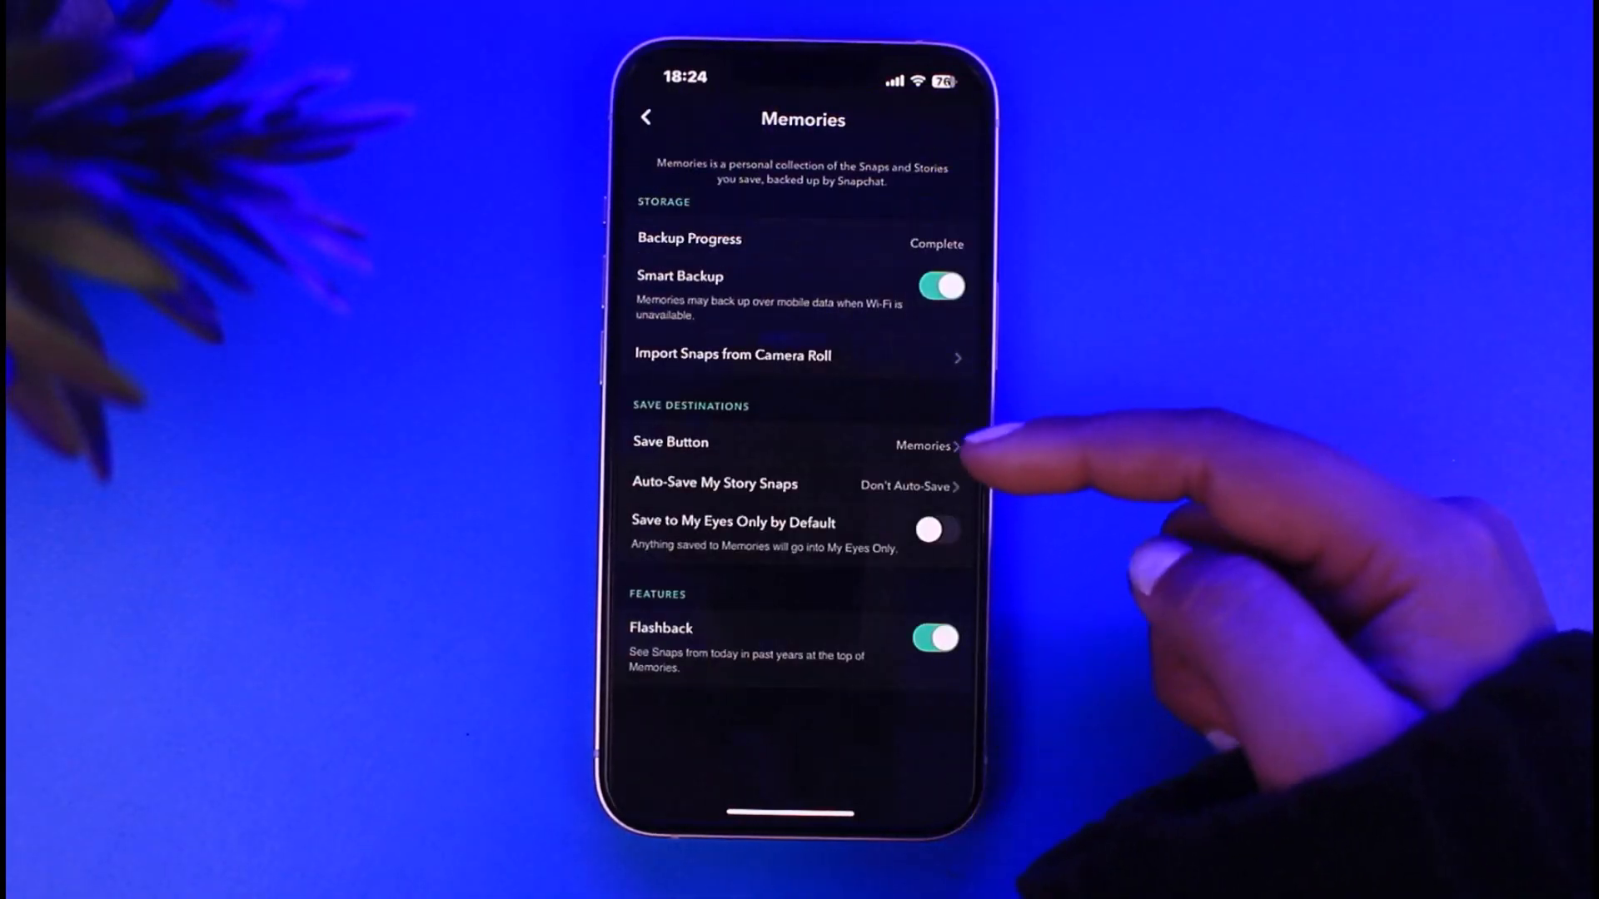